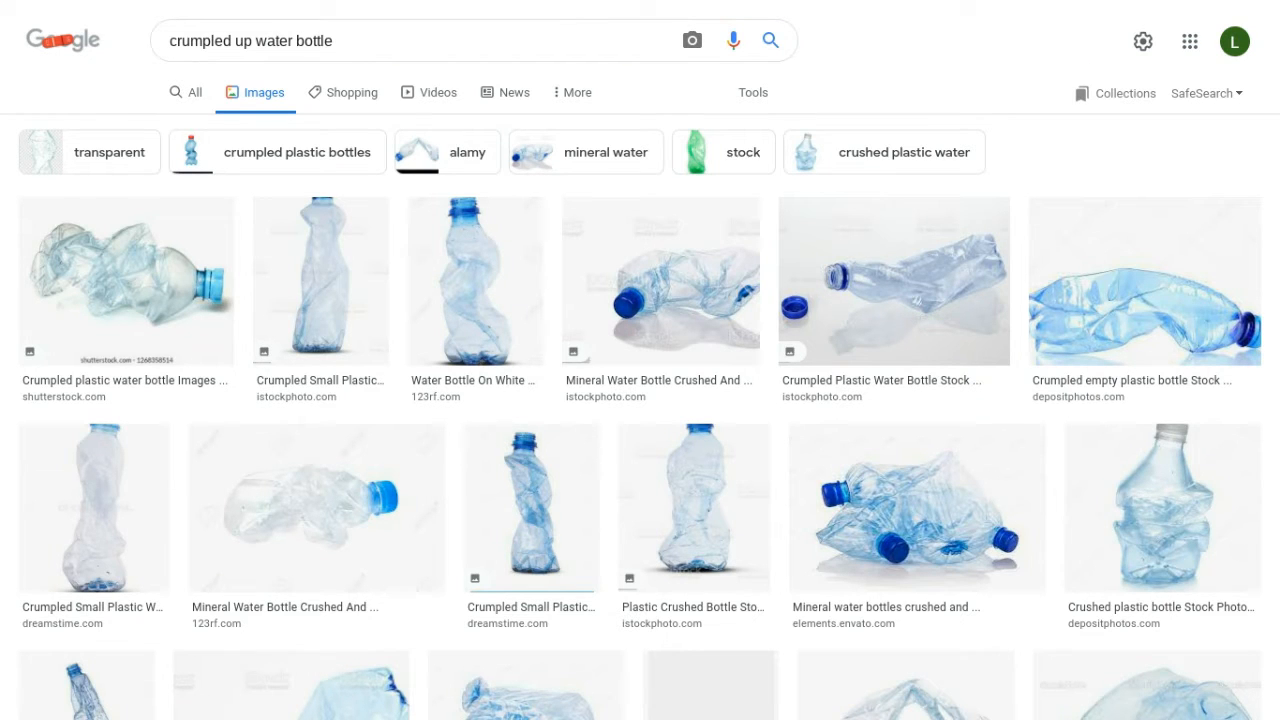
{"action": "mouse_move", "coordinate": [404, 248]}
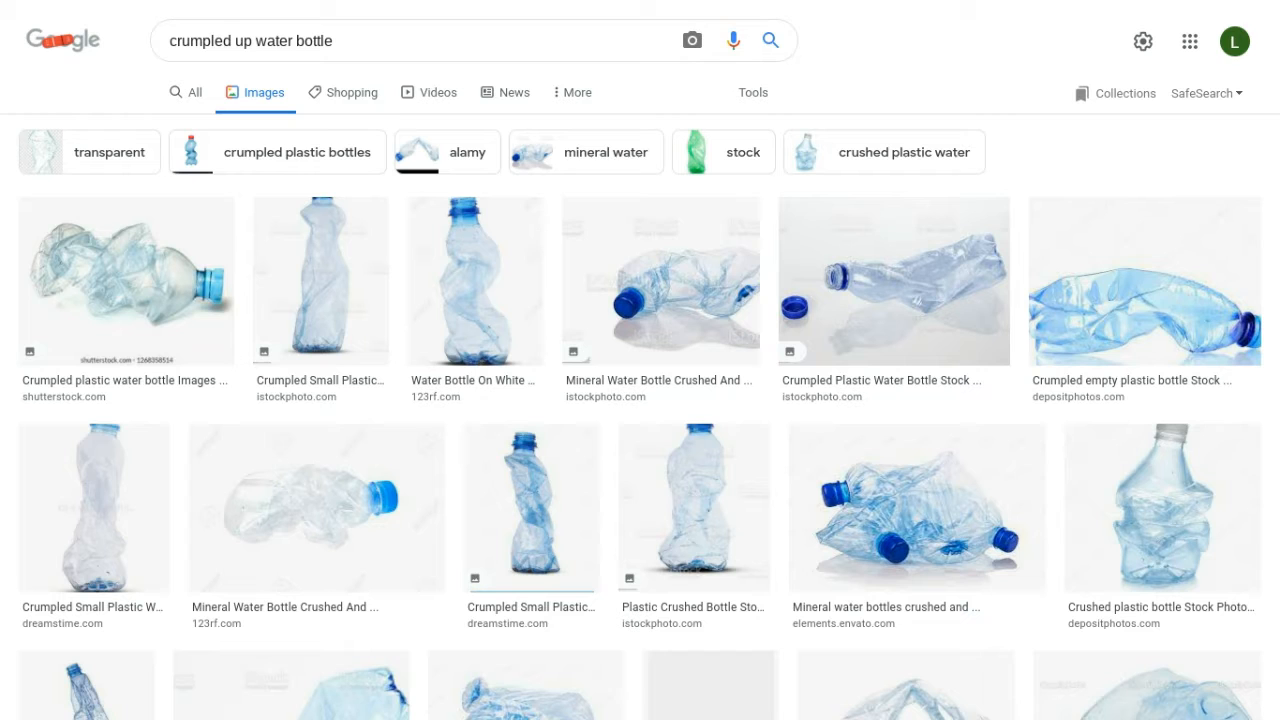
Step: Flip through the open tabs, skip ahead in the YouTube gacha meme video, then return to the Meet call
{"action": "left_click", "coordinate": [236, 14]}
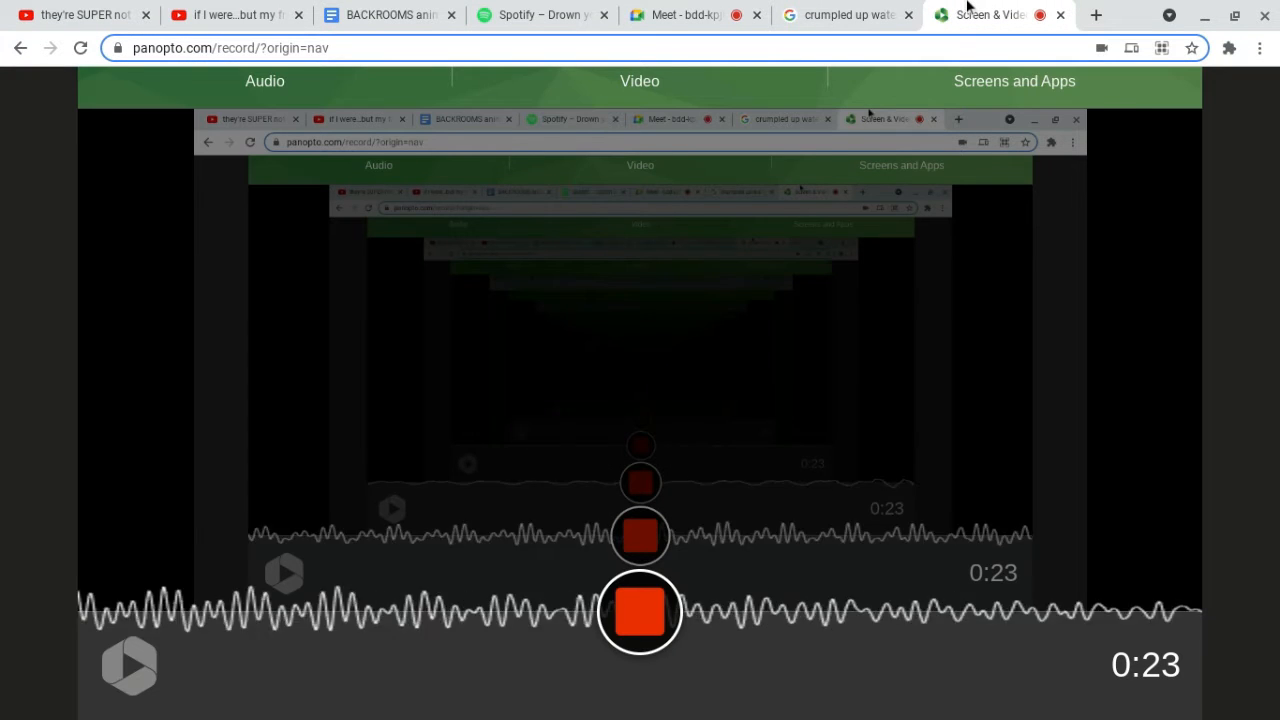
{"action": "left_click", "coordinate": [844, 14]}
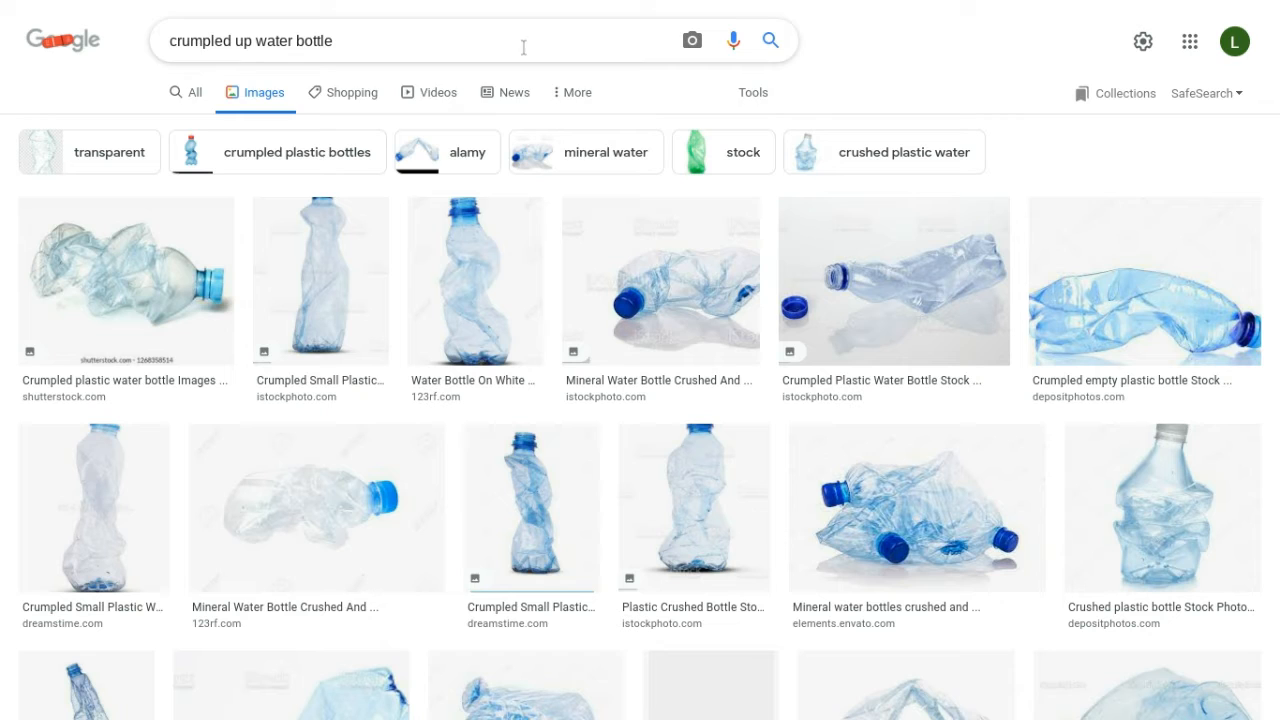
{"action": "left_click", "coordinate": [400, 40]}
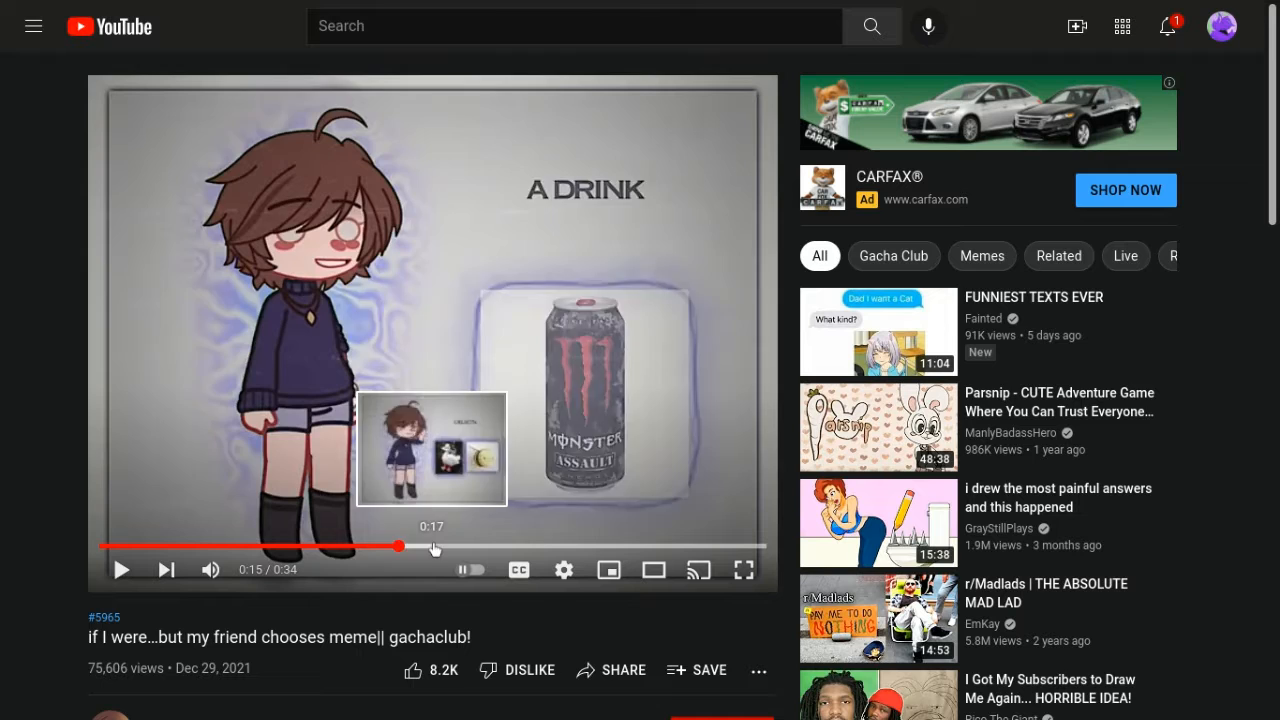
{"action": "left_click_drag", "start_coordinate": [398, 546], "coordinate": [528, 546]}
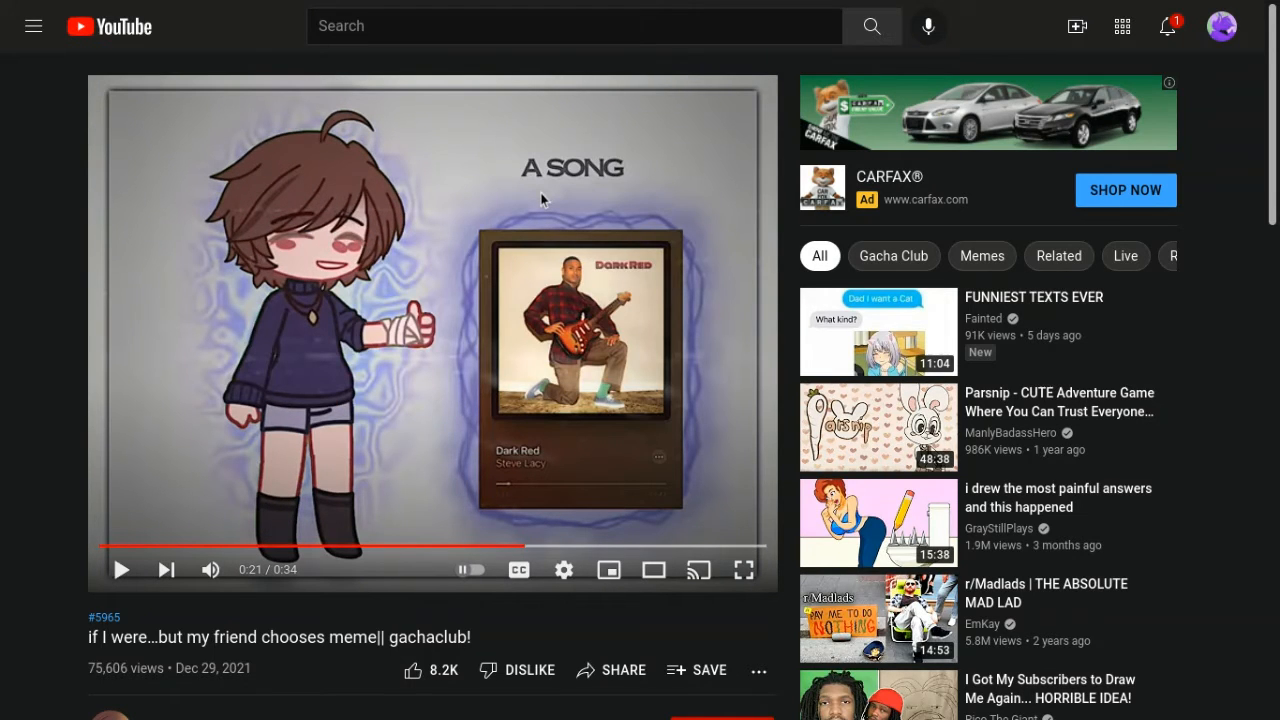
{"action": "left_click", "coordinate": [984, 14]}
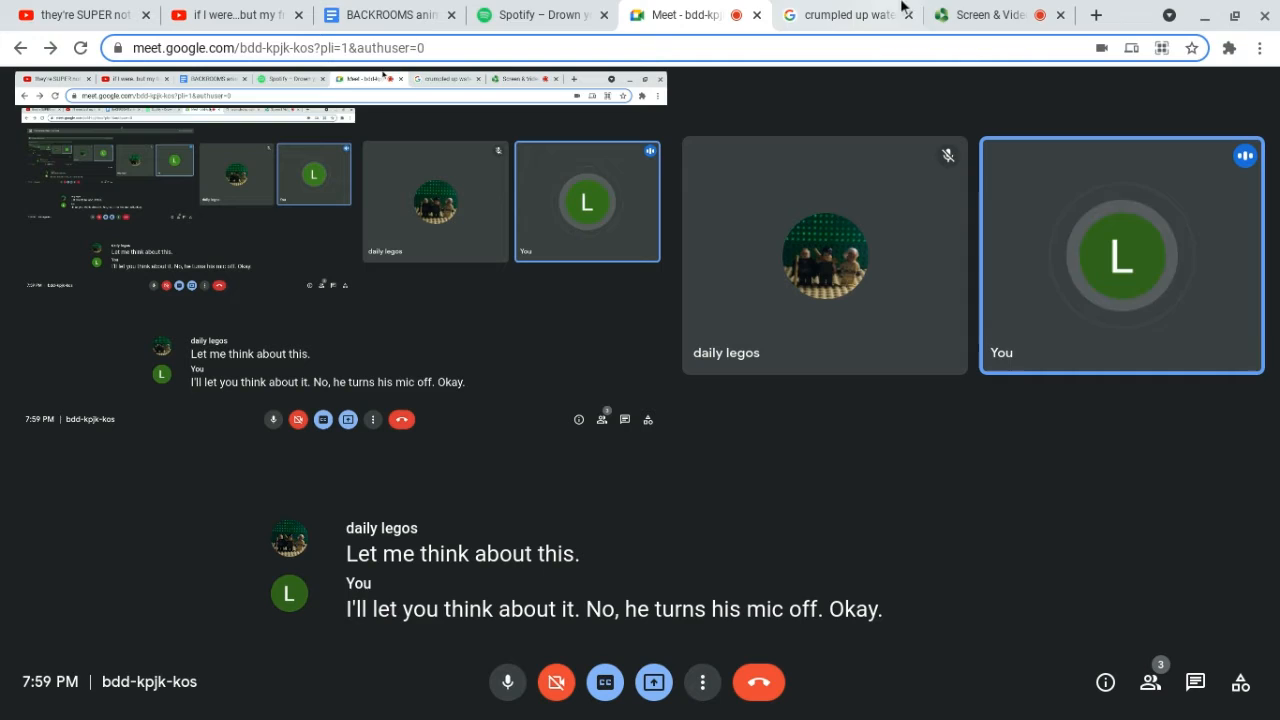
Step: Bring up the Panopto screen recording tab, still running at 2:07
{"action": "left_click", "coordinate": [654, 680]}
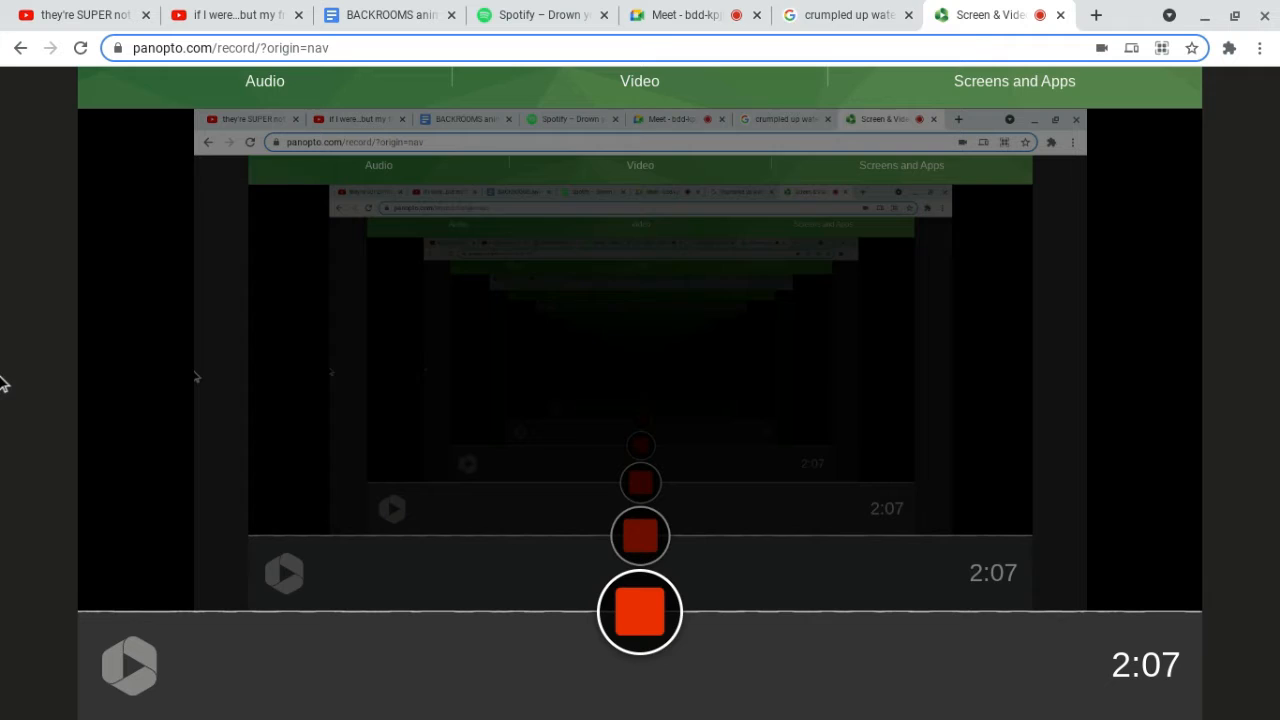
Step: Return to the Meet call, then start a fresh browser tab
{"action": "left_click", "coordinate": [672, 16]}
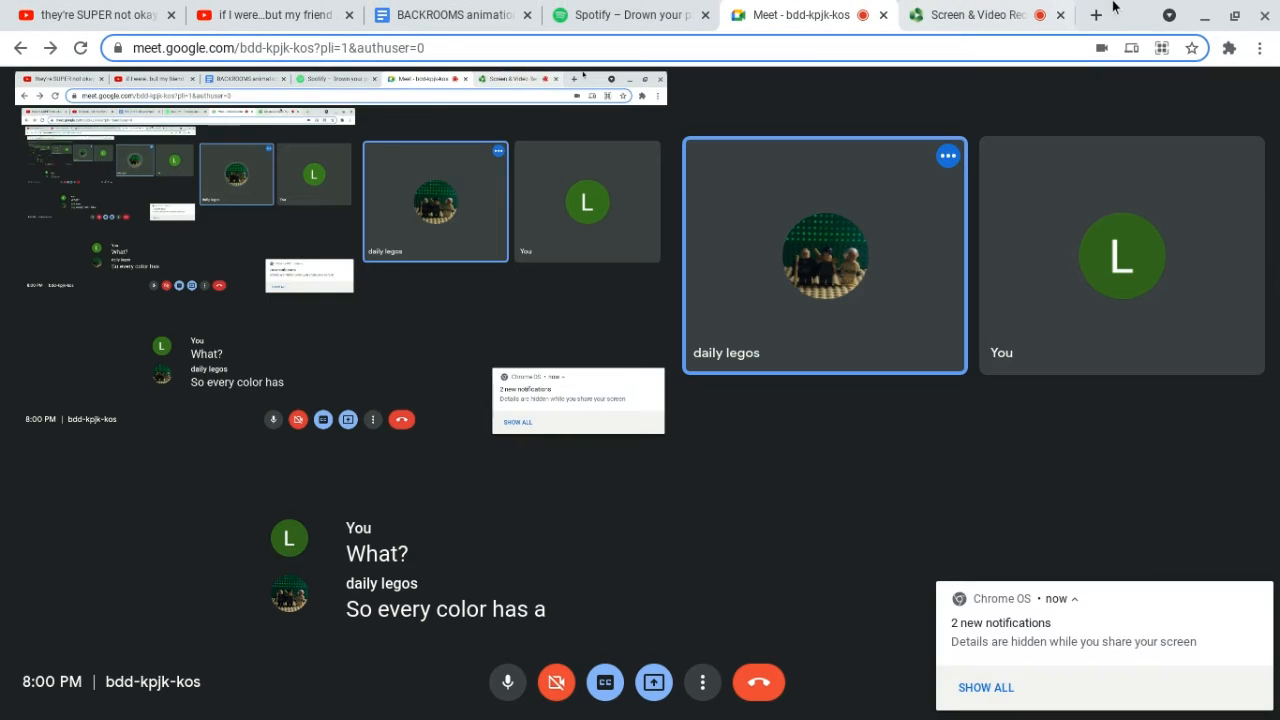
{"action": "left_click", "coordinate": [1096, 14]}
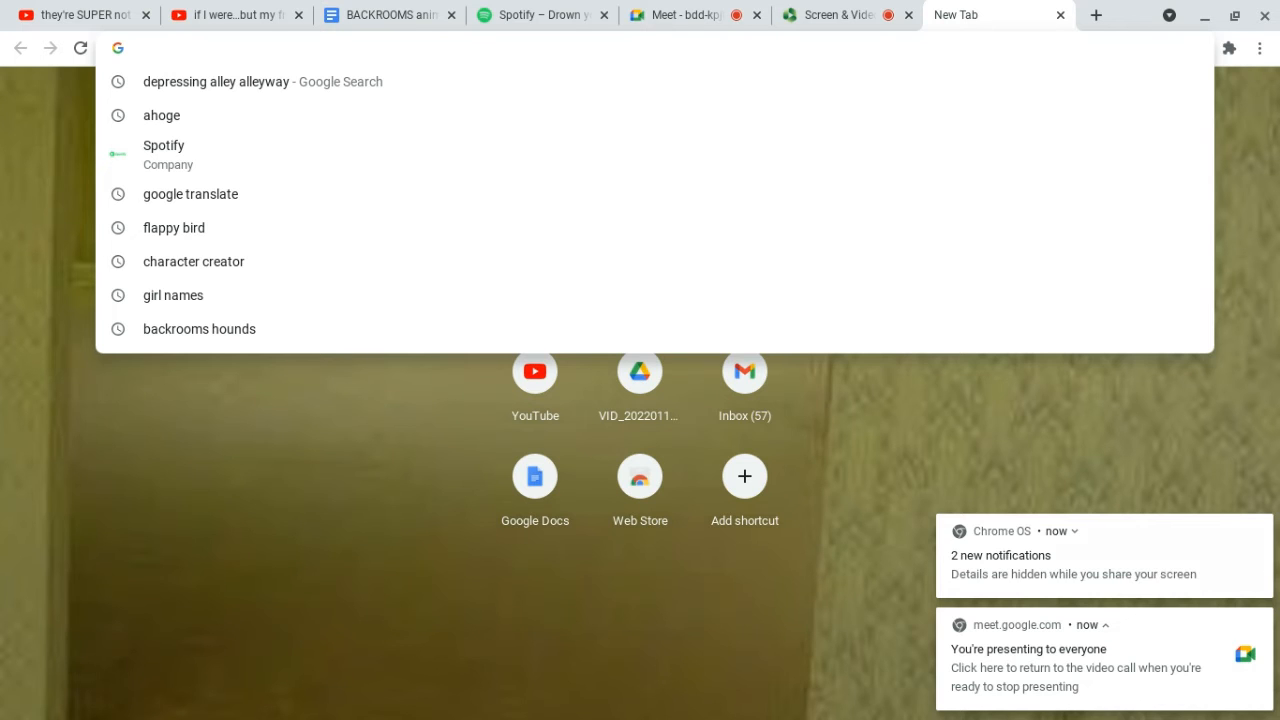
Step: Search Google for 'color code #6743a7' from the new tab's address bar
{"action": "type", "text": "color code"}
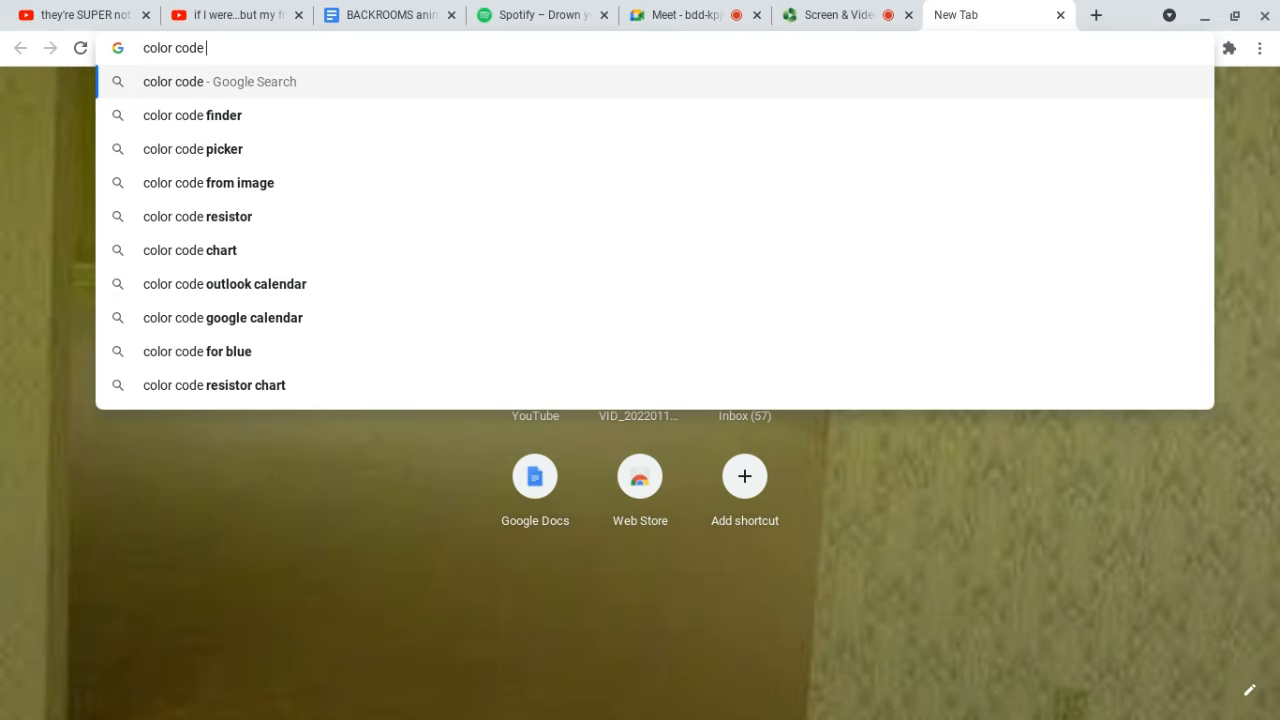
{"action": "type", "text": "#"}
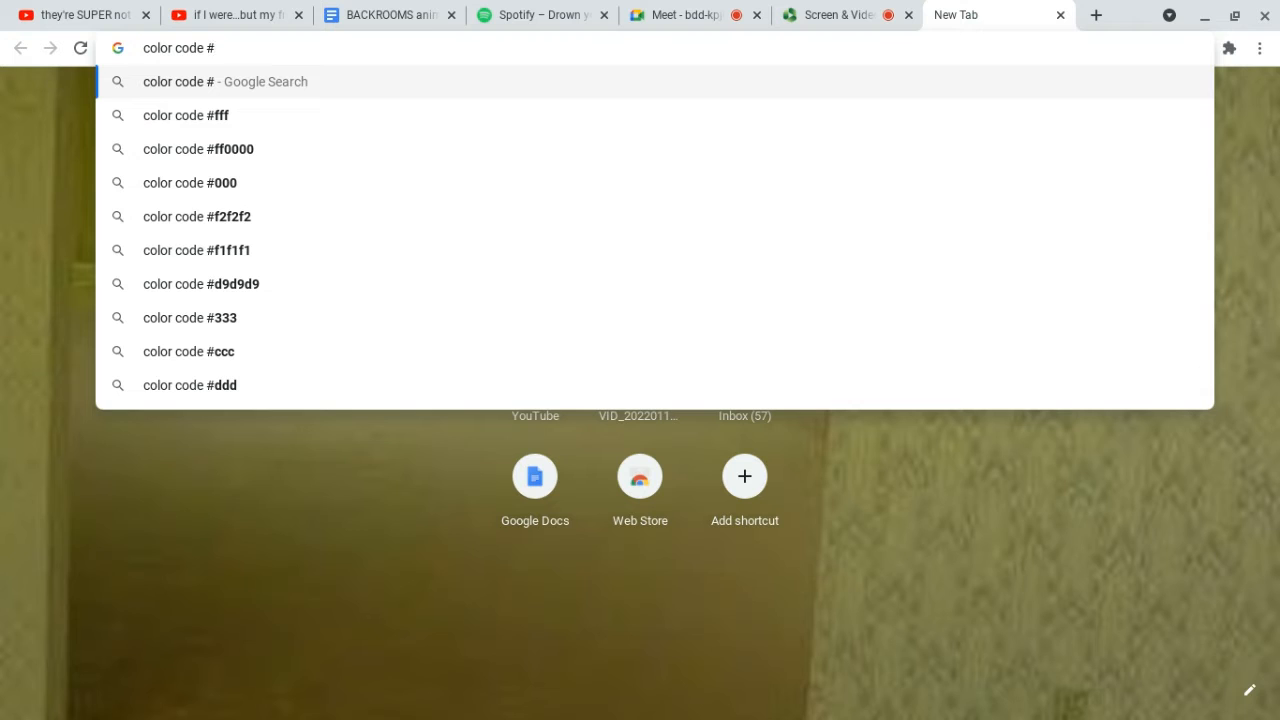
{"action": "type", "text": "6743"}
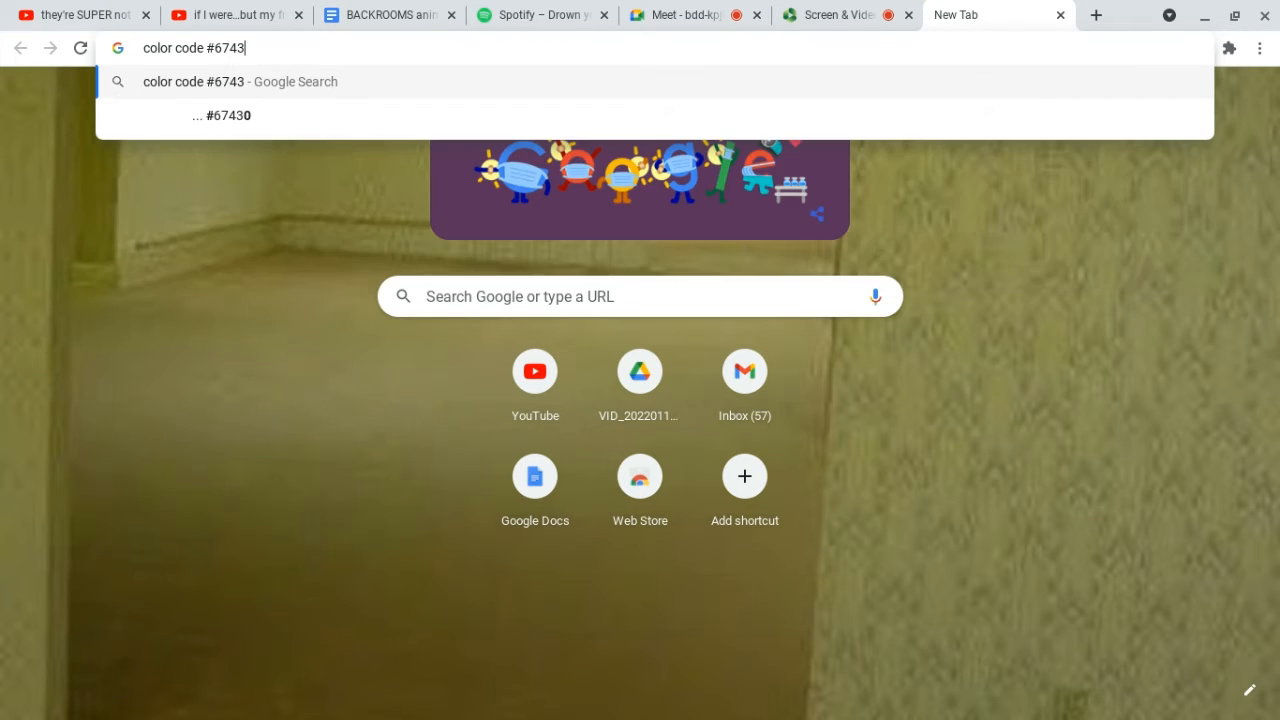
{"action": "type", "text": "a7"}
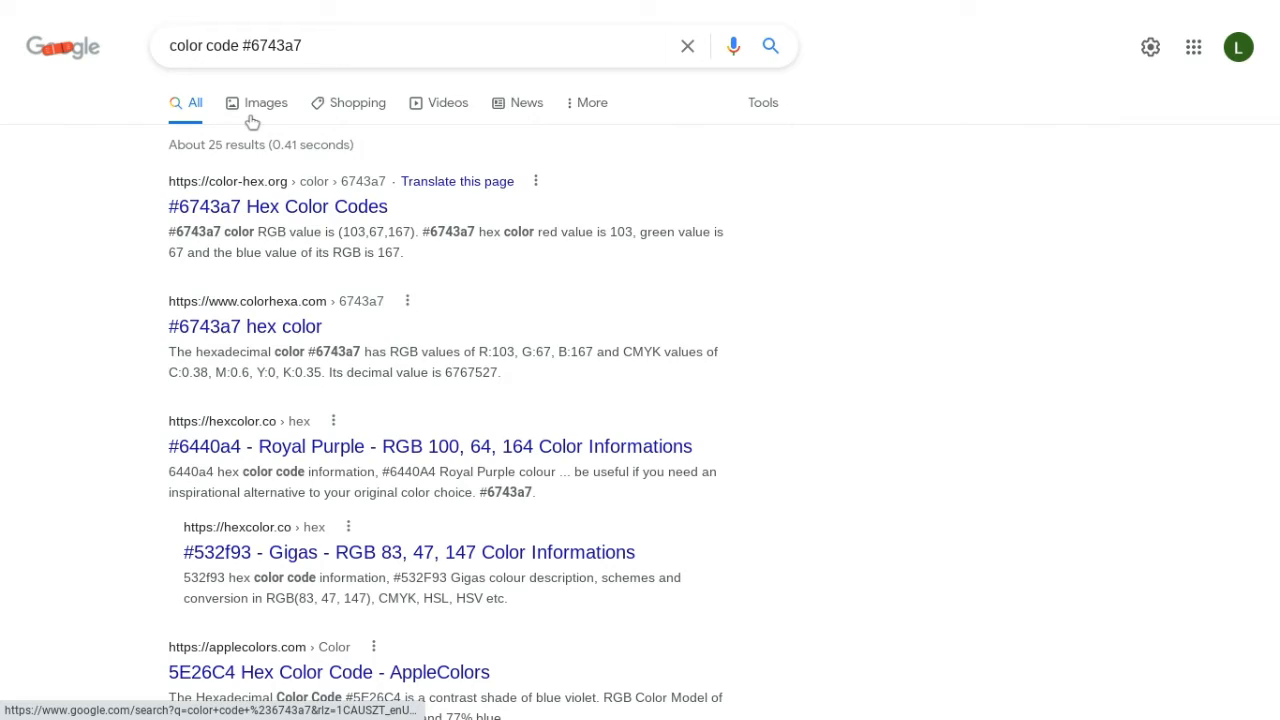
Step: View the #6743a7 colour swatch in Google Images, close its preview, and return to the Meet call
{"action": "left_click", "coordinate": [266, 102]}
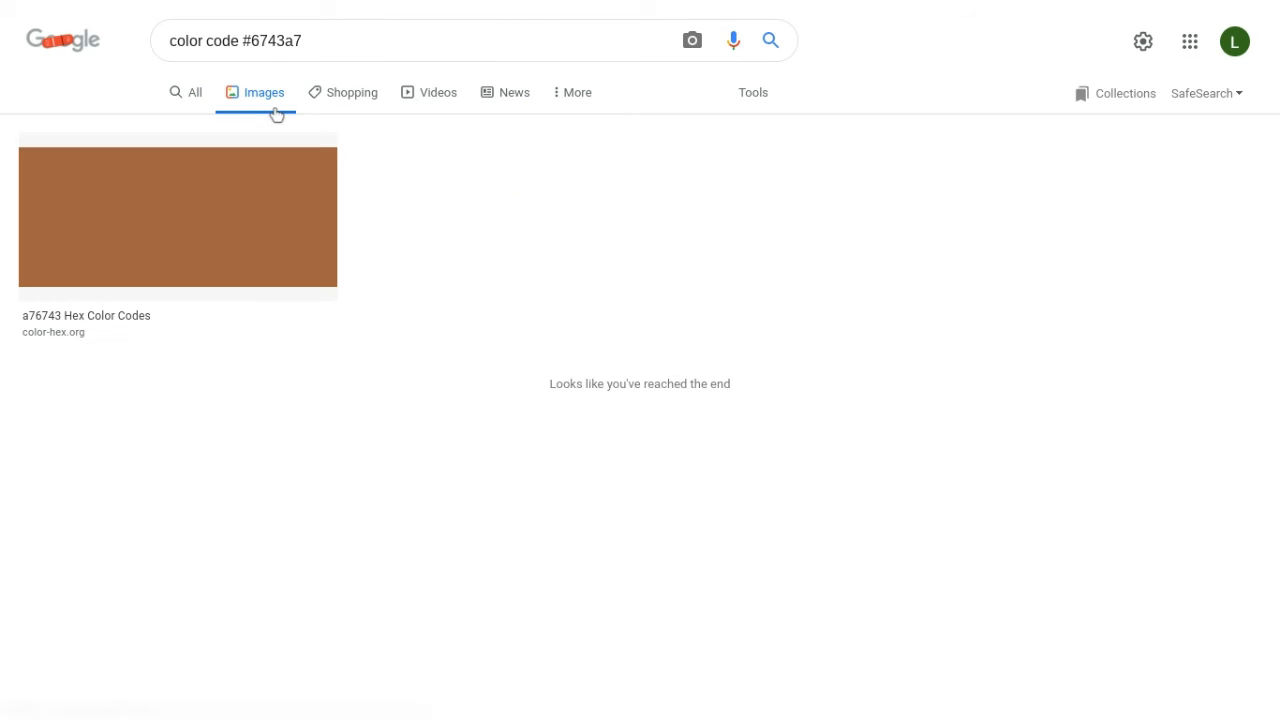
{"action": "left_click", "coordinate": [176, 216]}
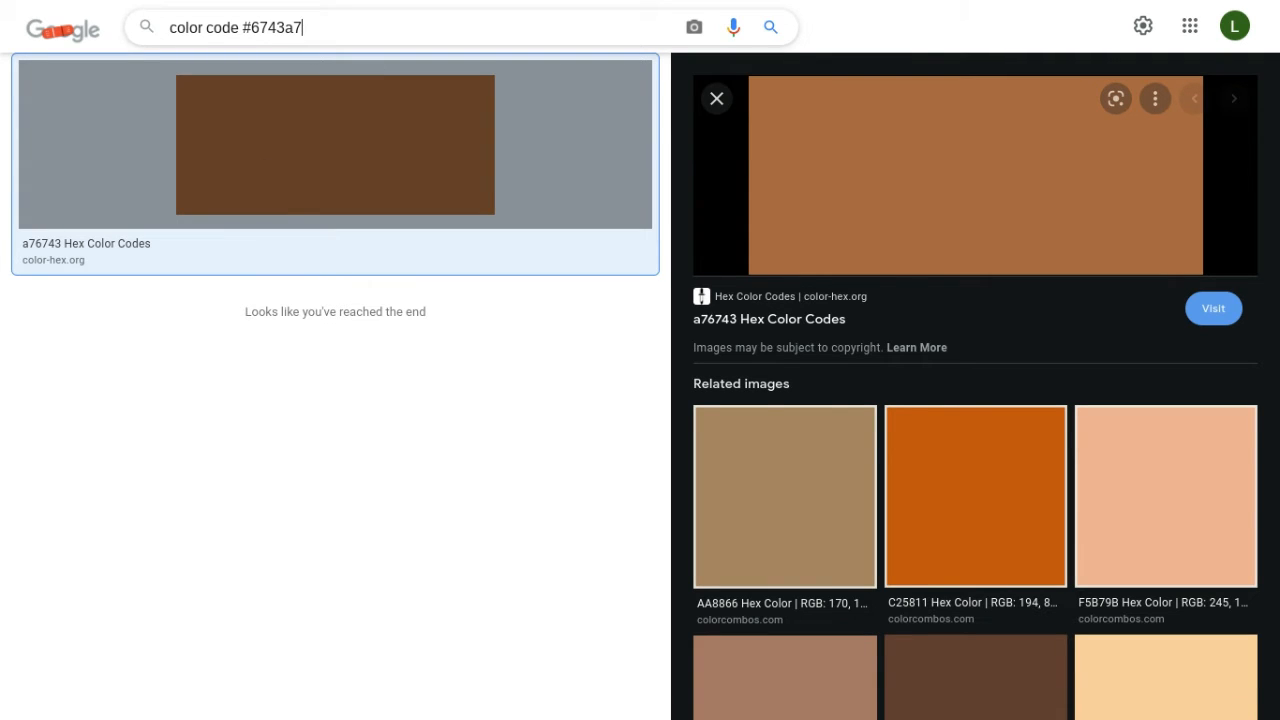
{"action": "left_click", "coordinate": [716, 98]}
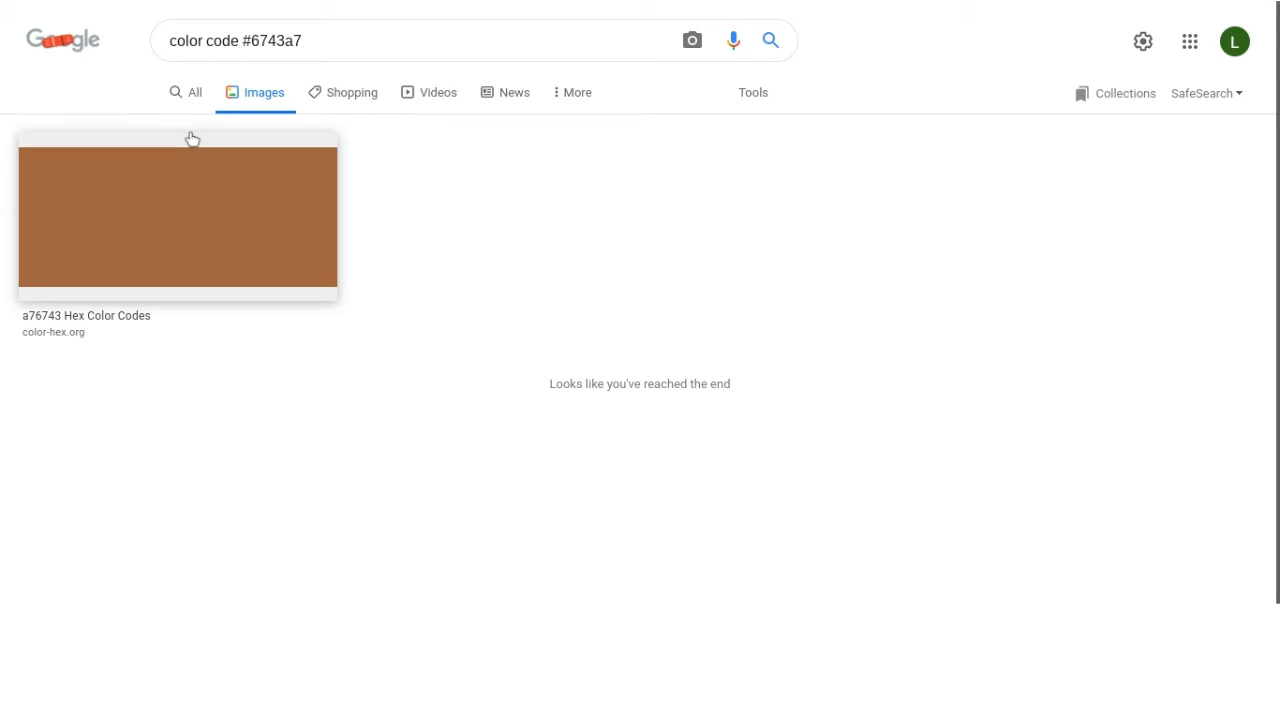
{"action": "left_click", "coordinate": [684, 14]}
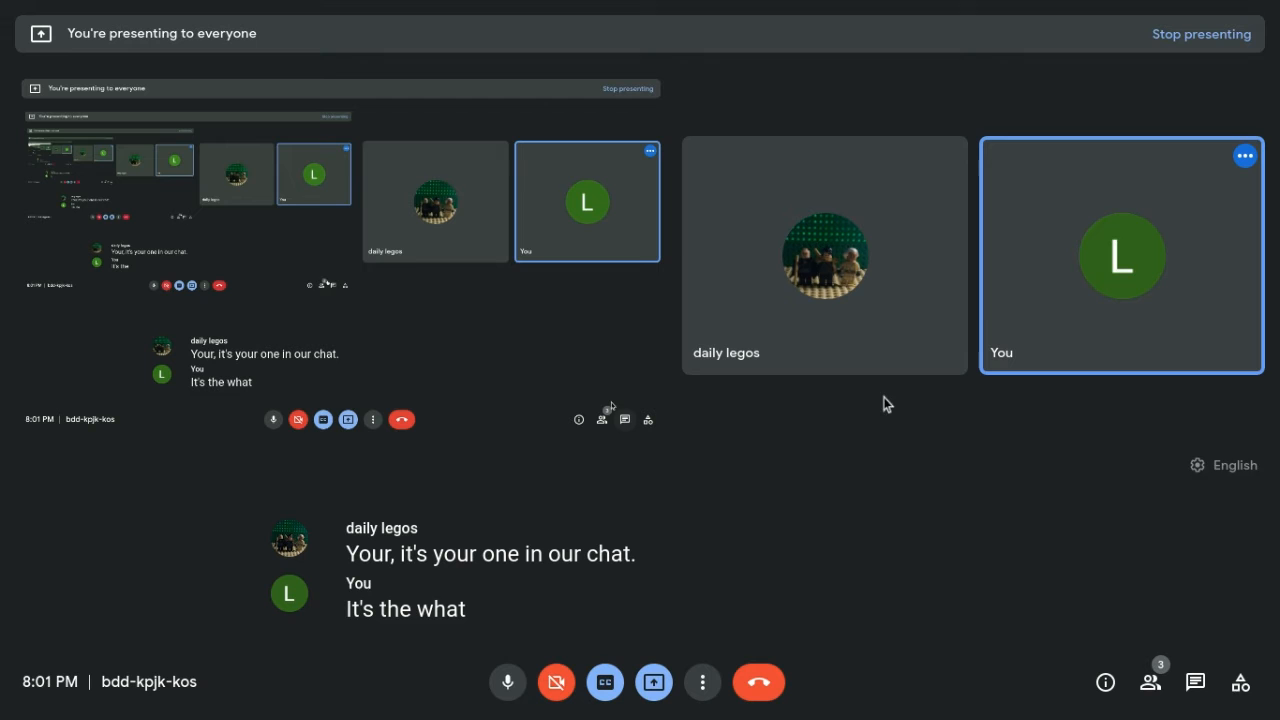
{"action": "left_click", "coordinate": [992, 14]}
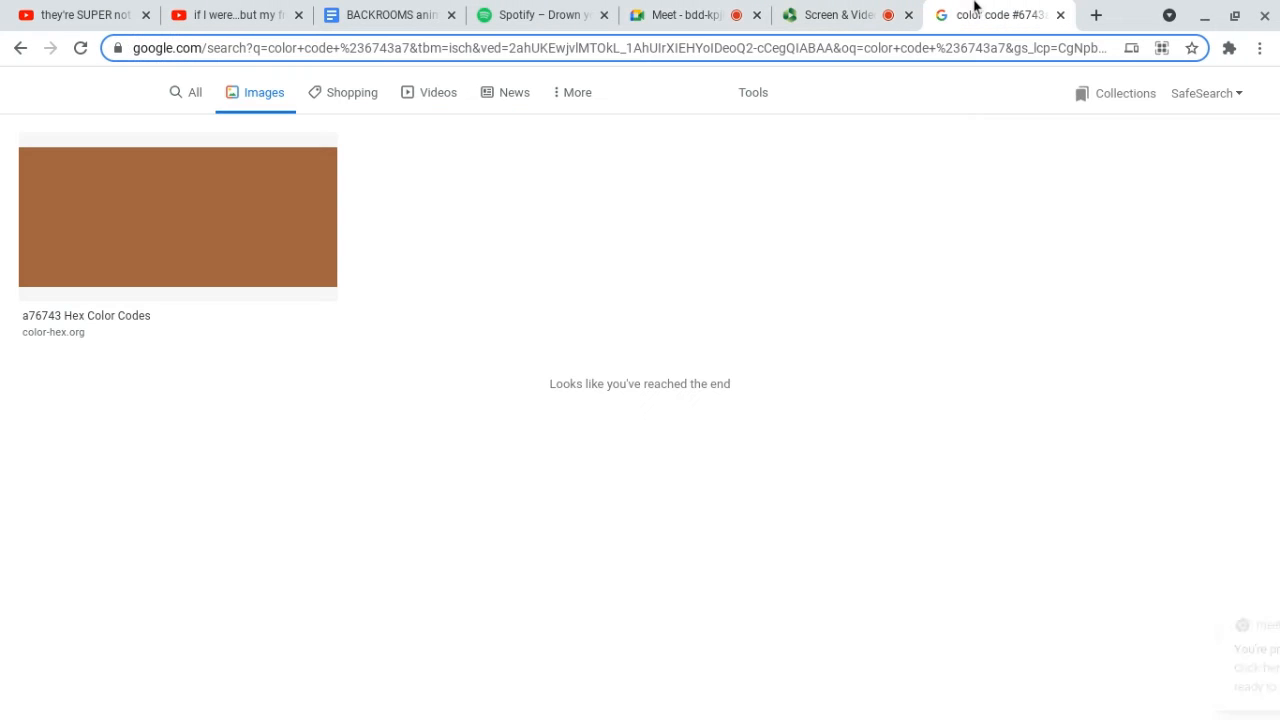
{"action": "left_click", "coordinate": [836, 14]}
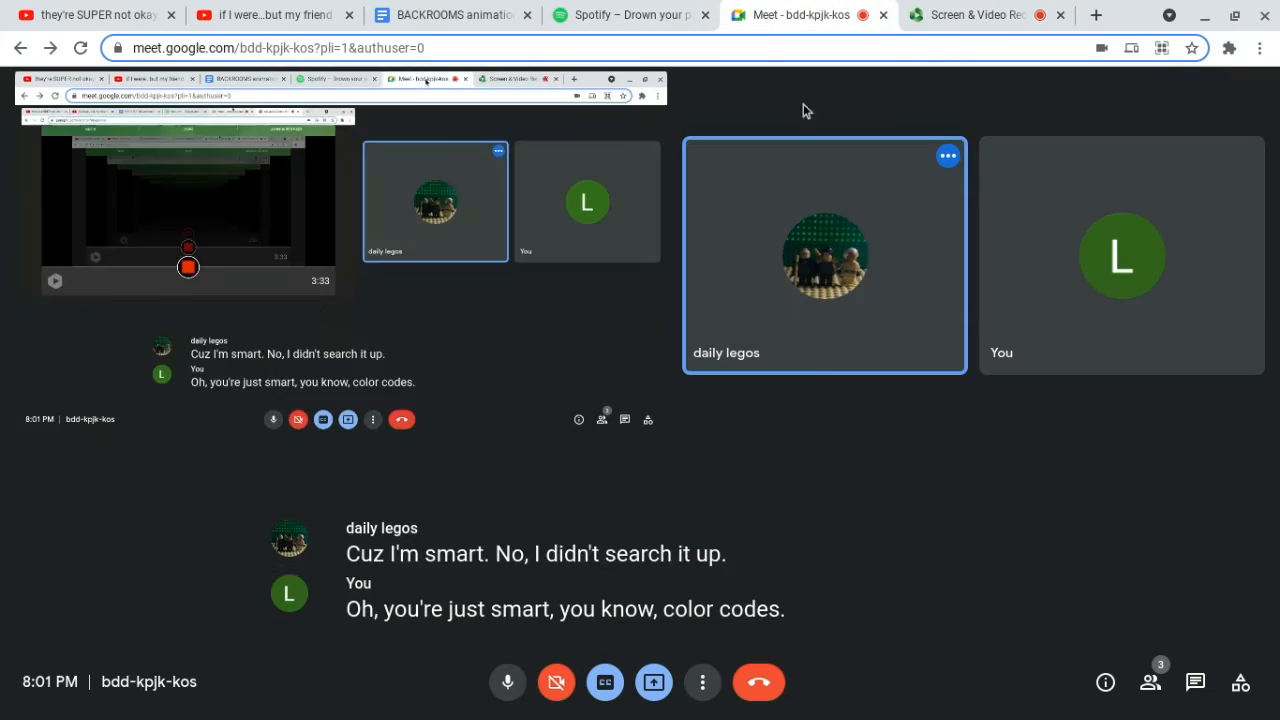
{"action": "left_click", "coordinate": [654, 682]}
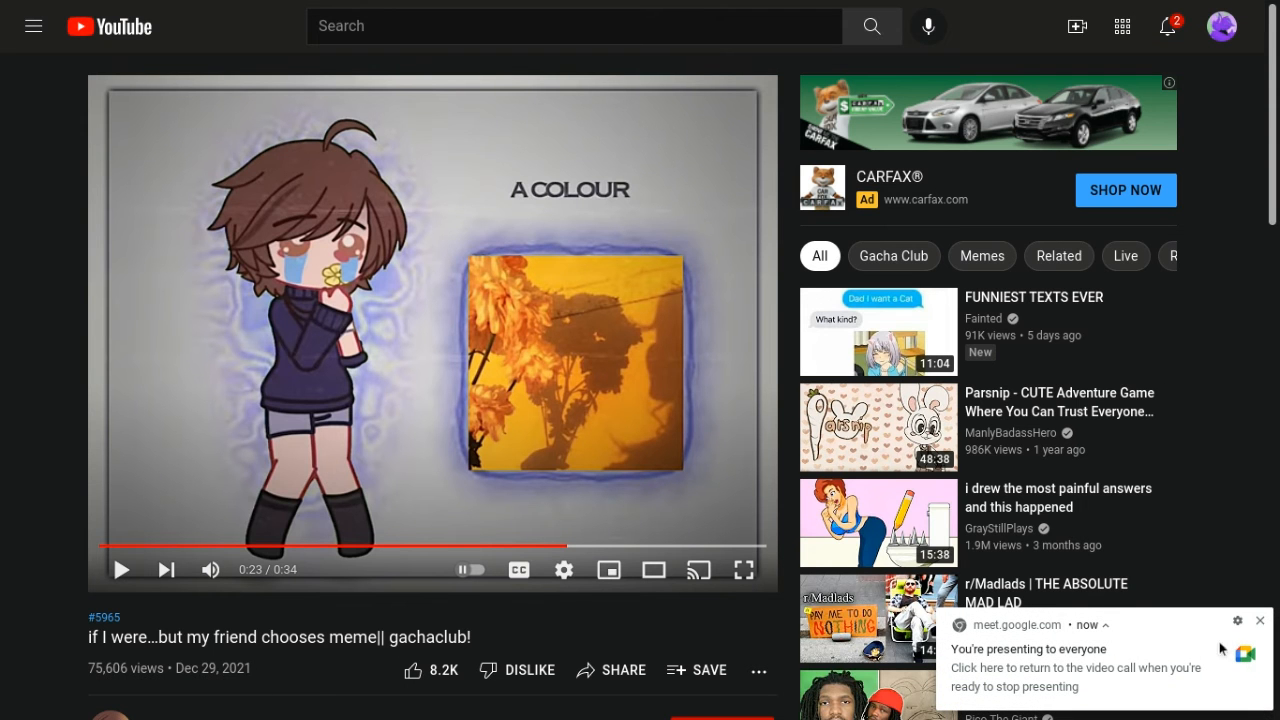
{"action": "mouse_move", "coordinate": [652, 568]}
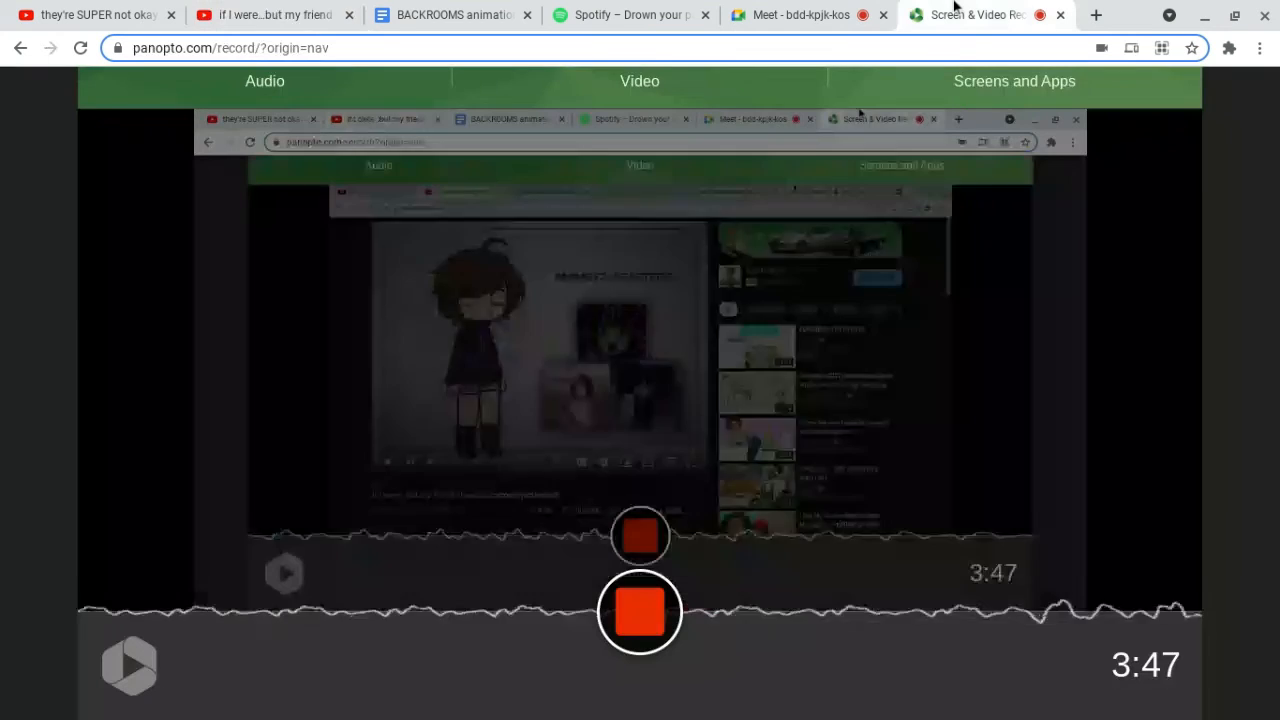
{"action": "left_click", "coordinate": [800, 16]}
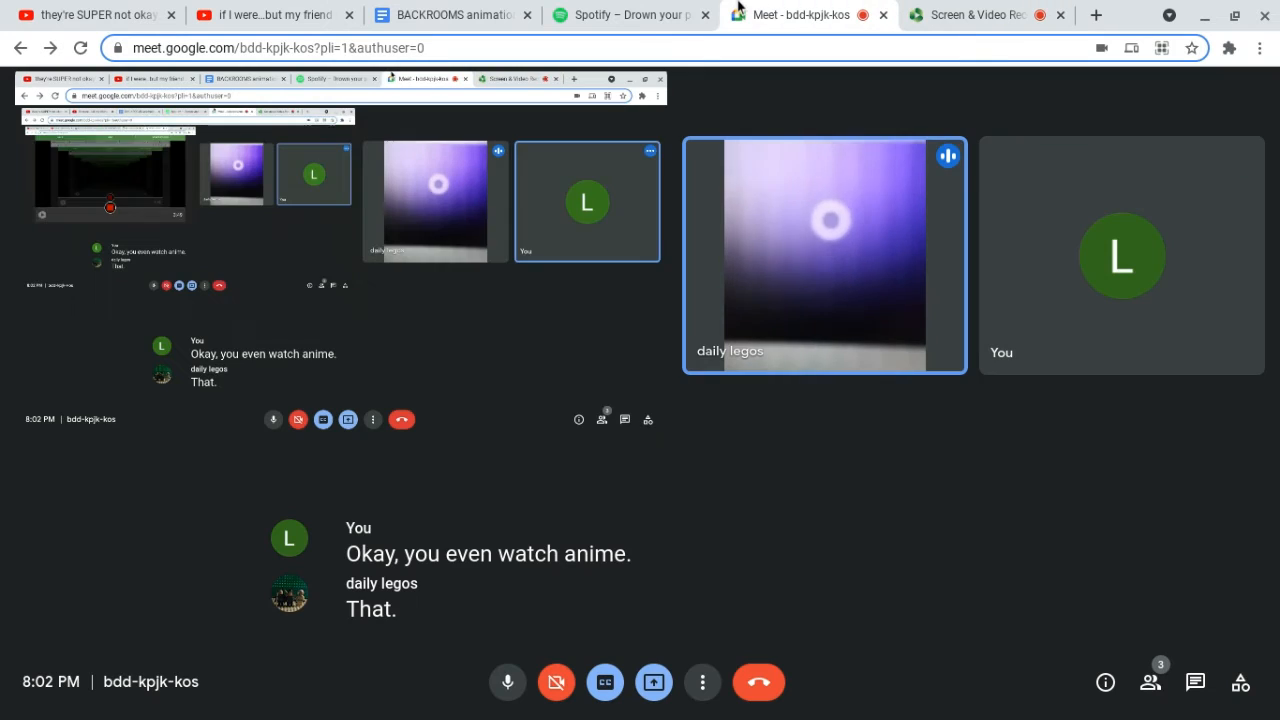